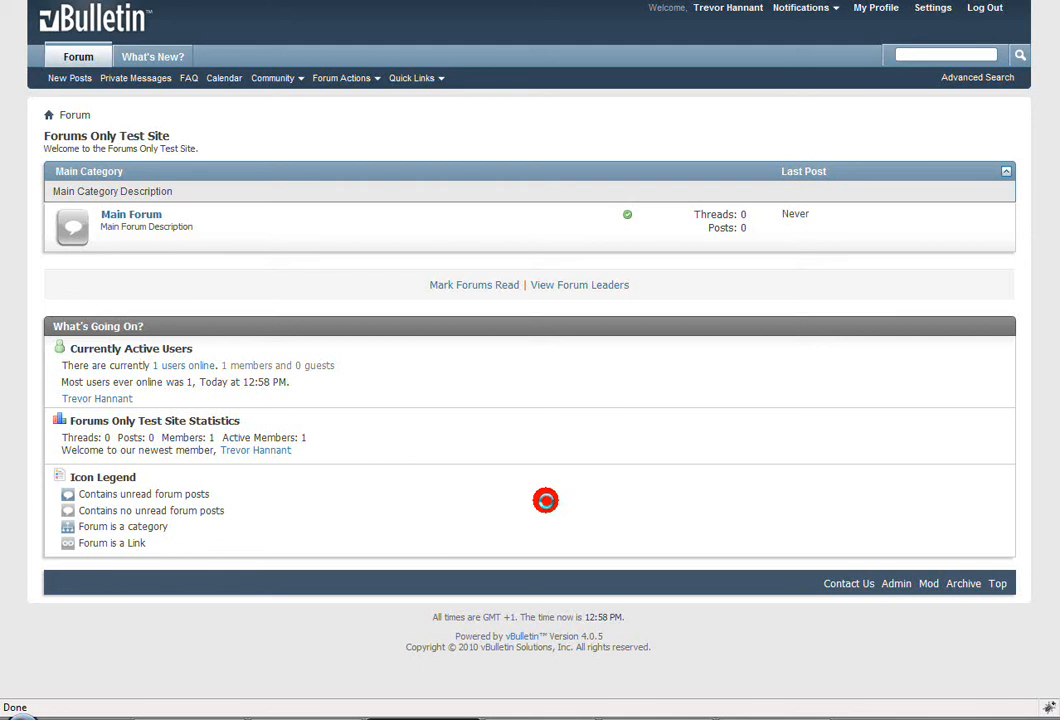
mouse_move(44, 135)
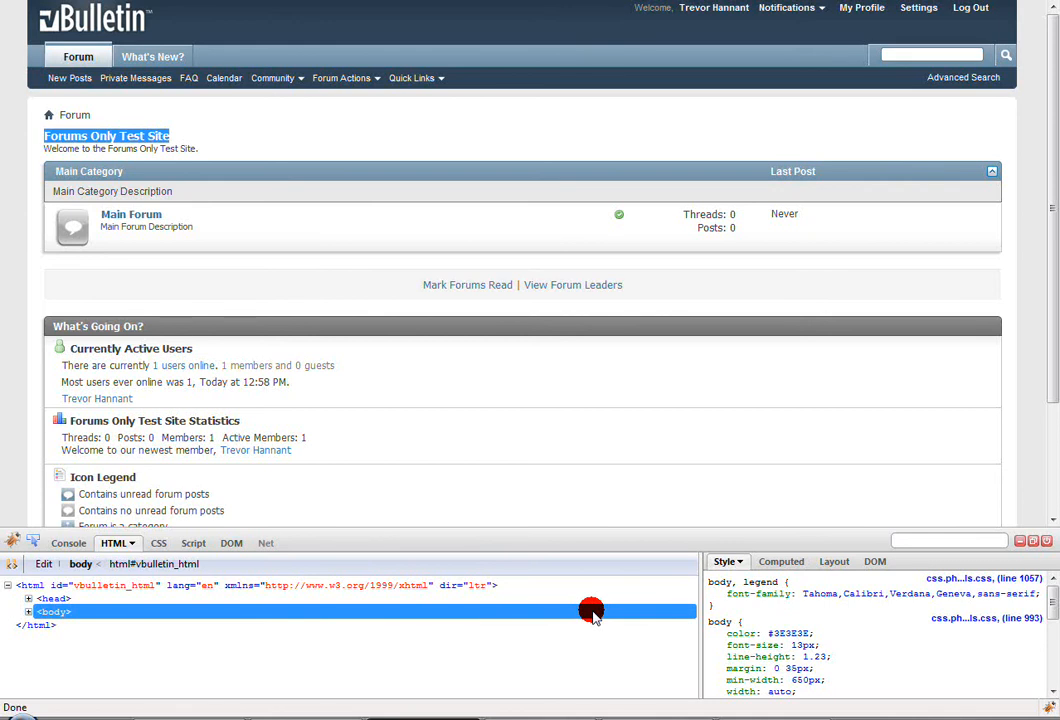
mouse_move(424, 640)
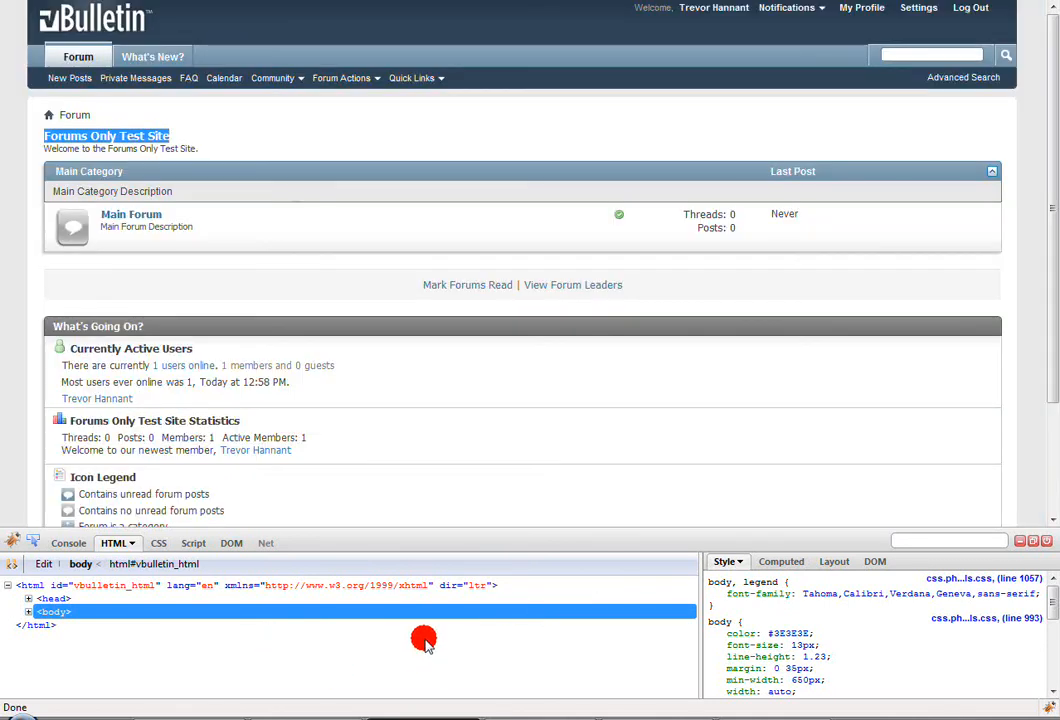
mouse_move(403, 670)
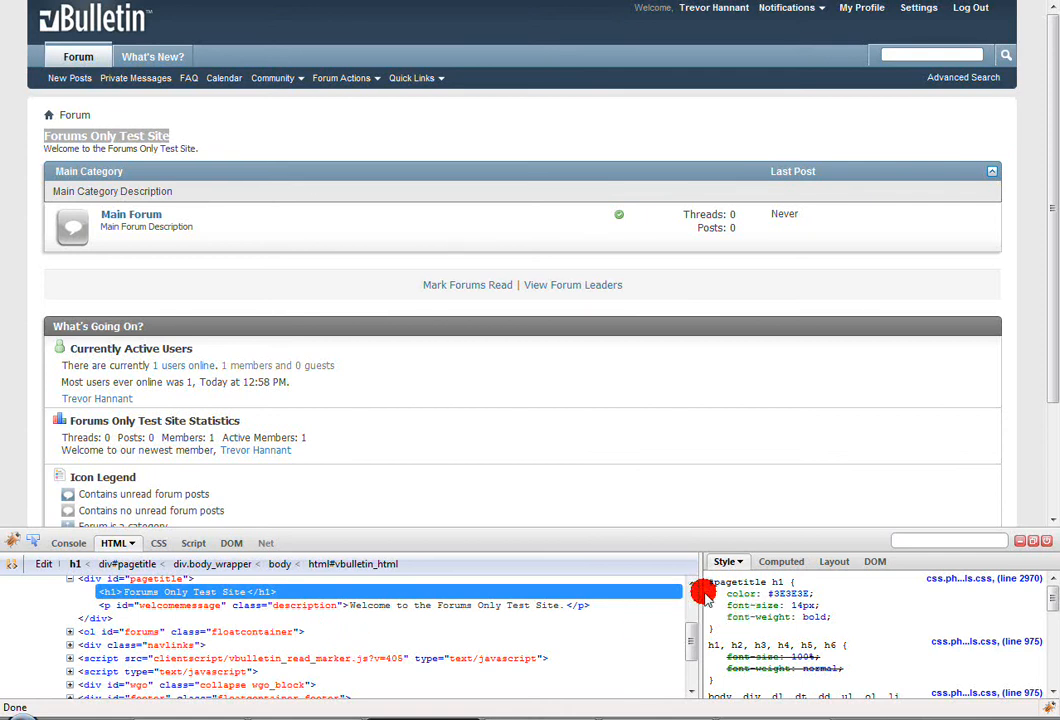
mouse_move(872, 620)
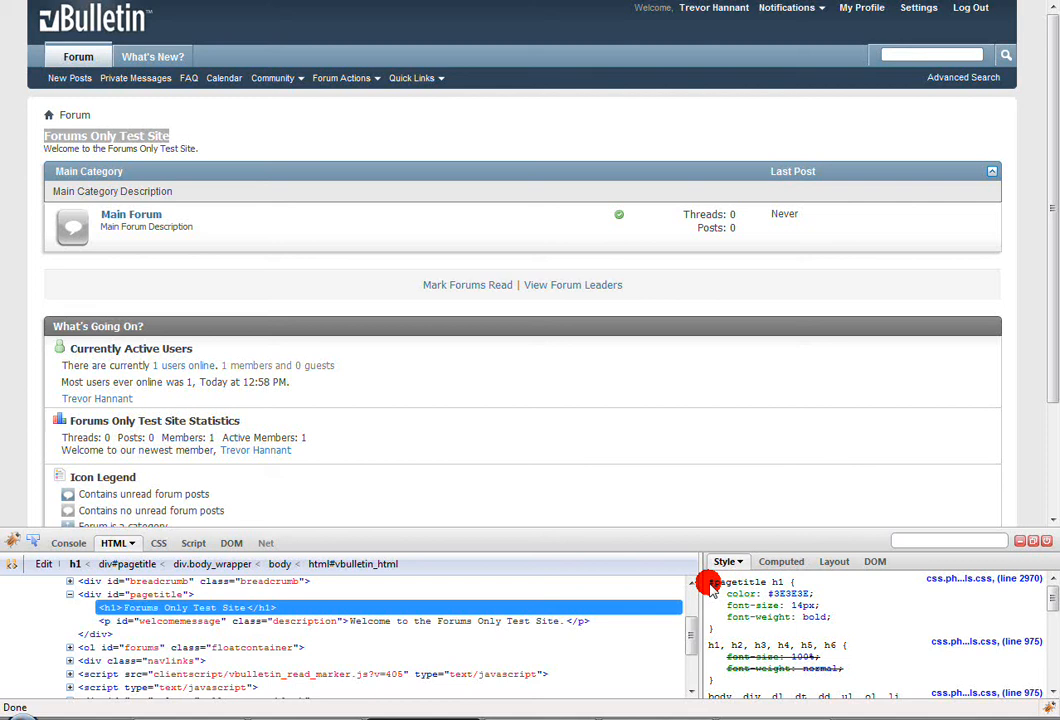
Step: Inspect the forum title with Firebug to reveal its #pagetitle h1 rule at 14px
right_click(740, 582)
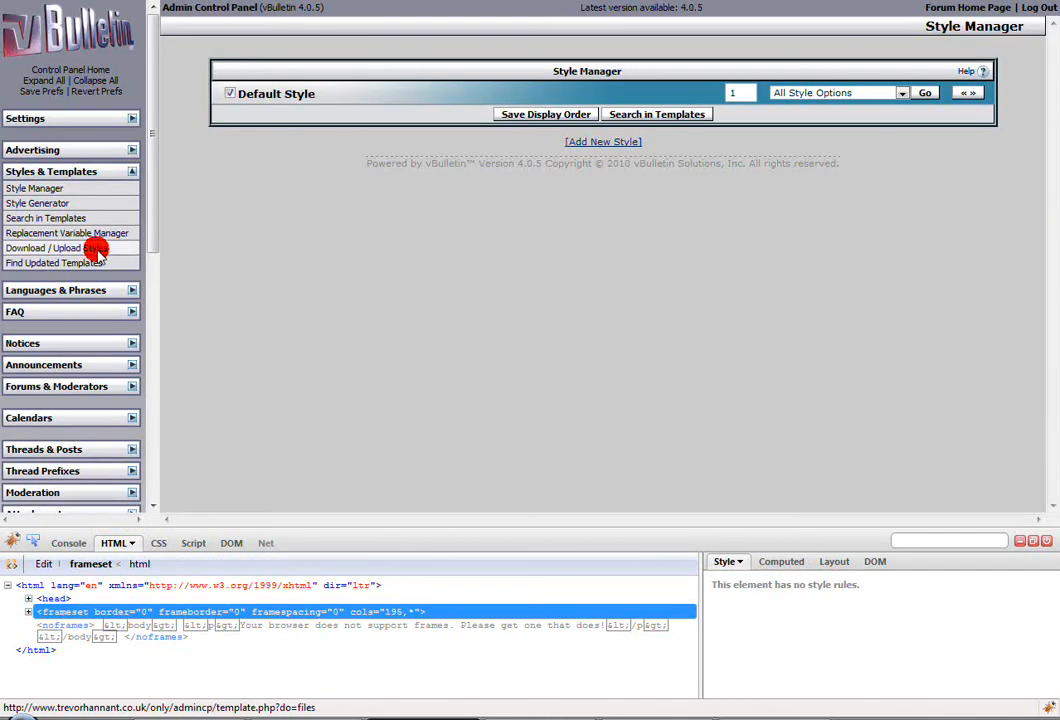
Step: List the Default Style's templates and start editing vbulletin-chrome.css
click(56, 247)
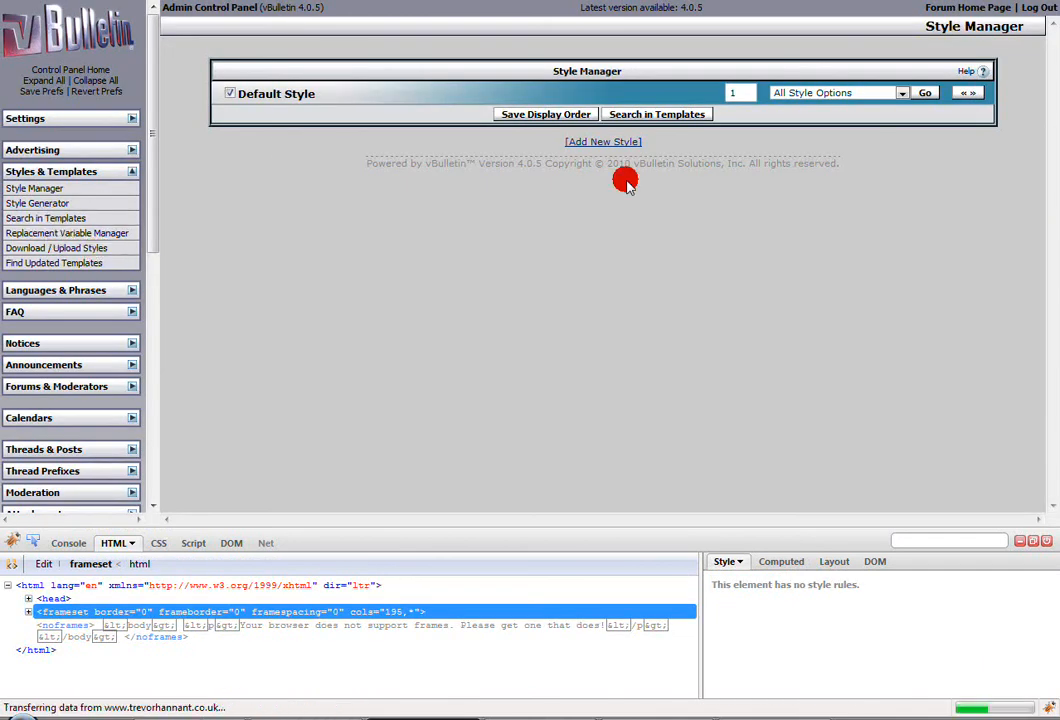
right_click(600, 210)
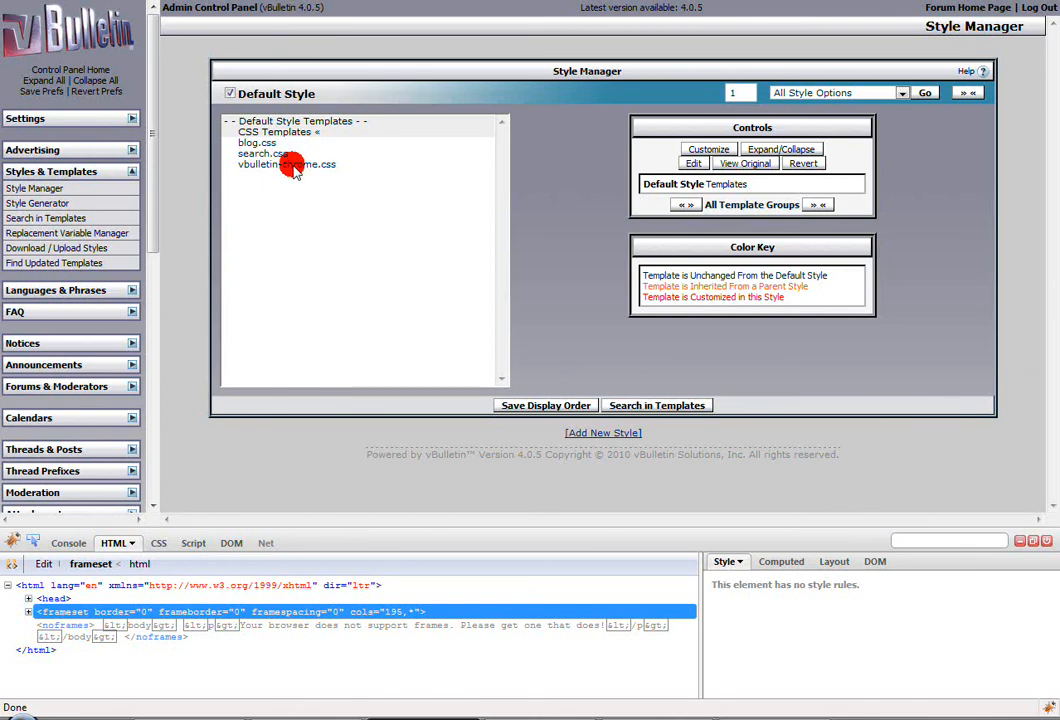
click(287, 164)
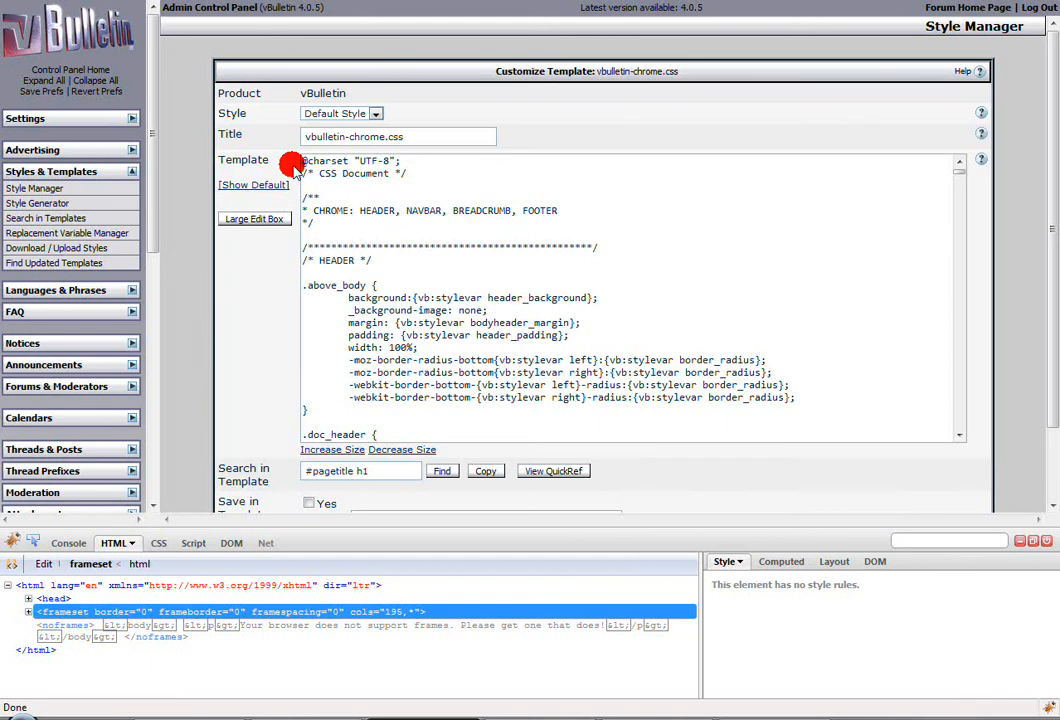
mouse_move(316, 385)
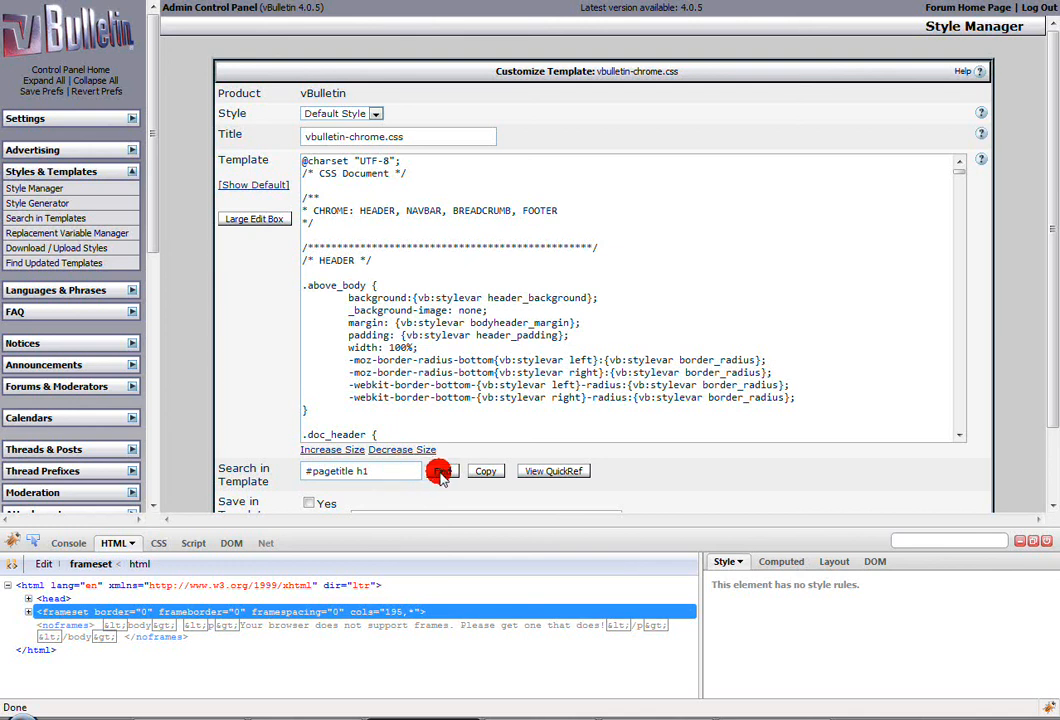
Step: Find the #pagetitle h1 rule and copy its pagetitle_font variable name from the font-size line
click(442, 470)
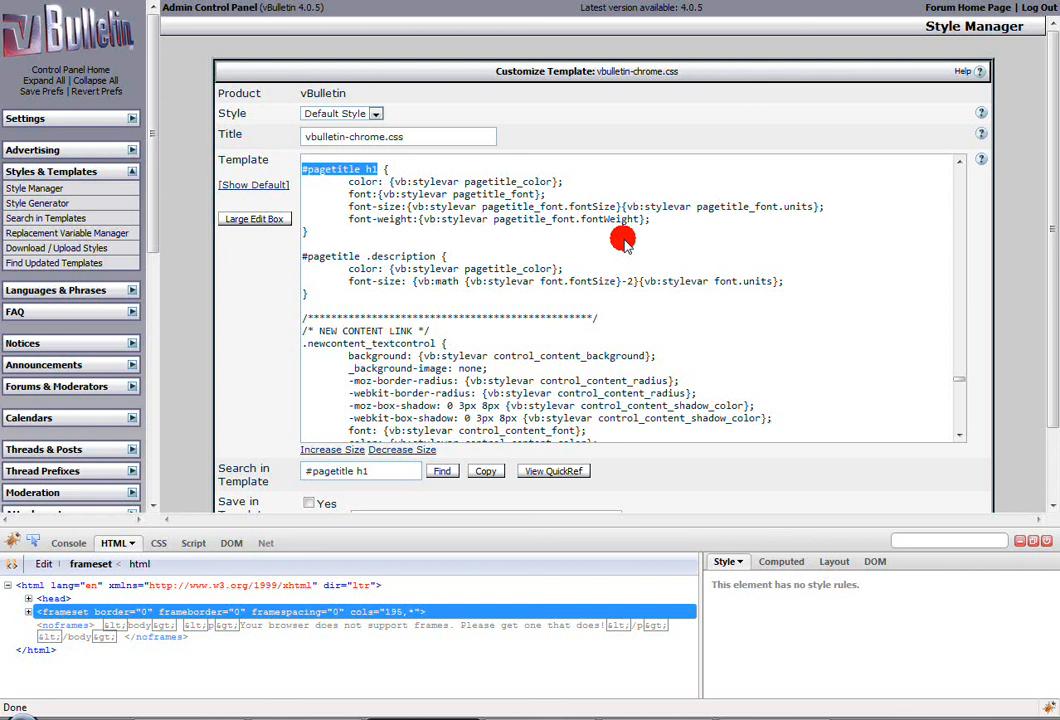
mouse_move(420, 245)
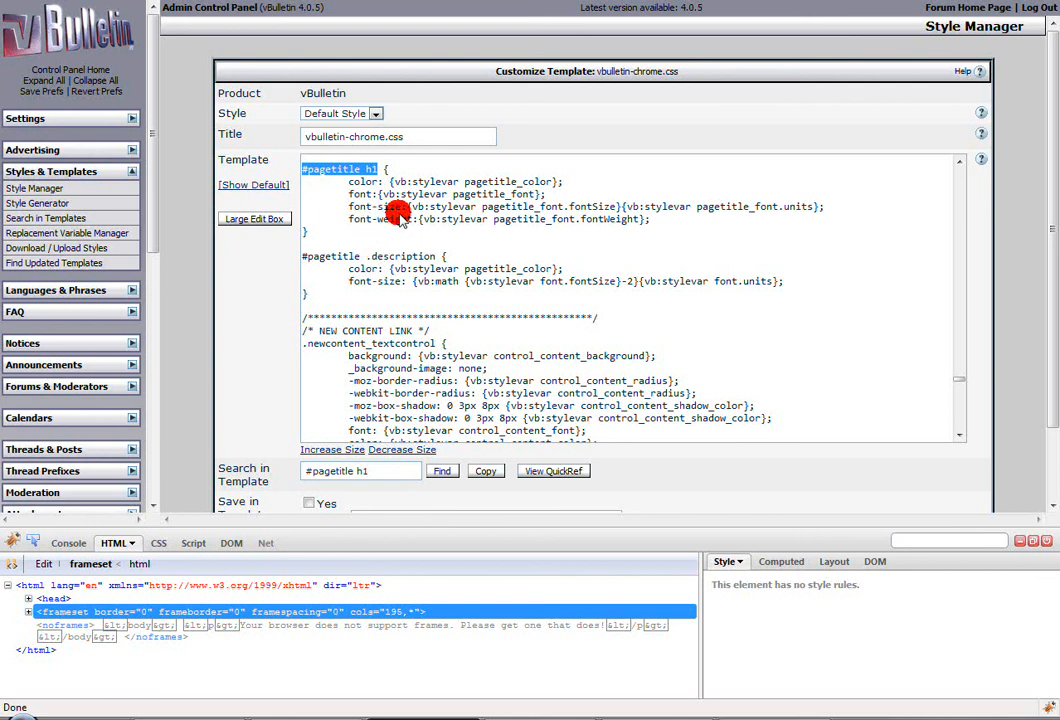
mouse_move(490, 210)
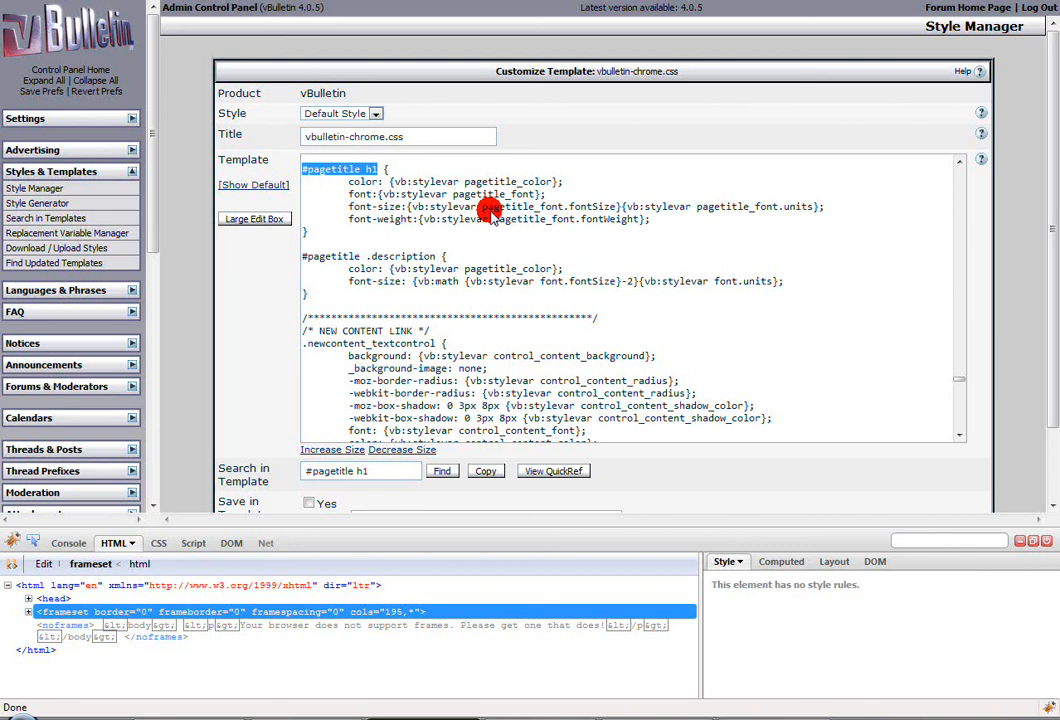
double_click(534, 206)
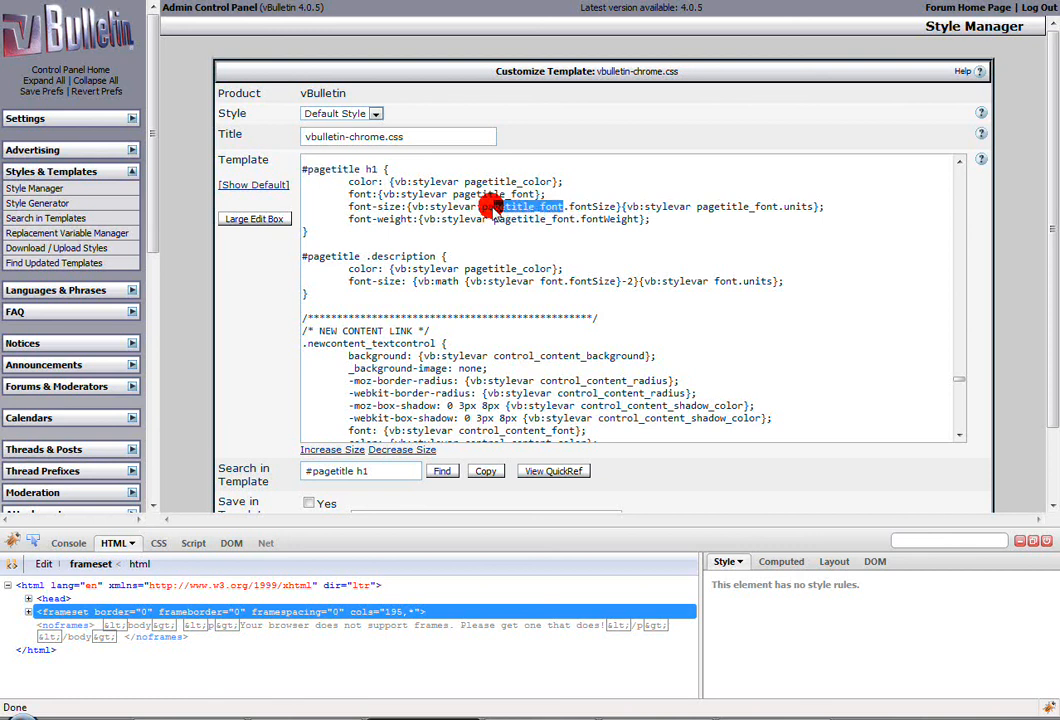
right_click(510, 210)
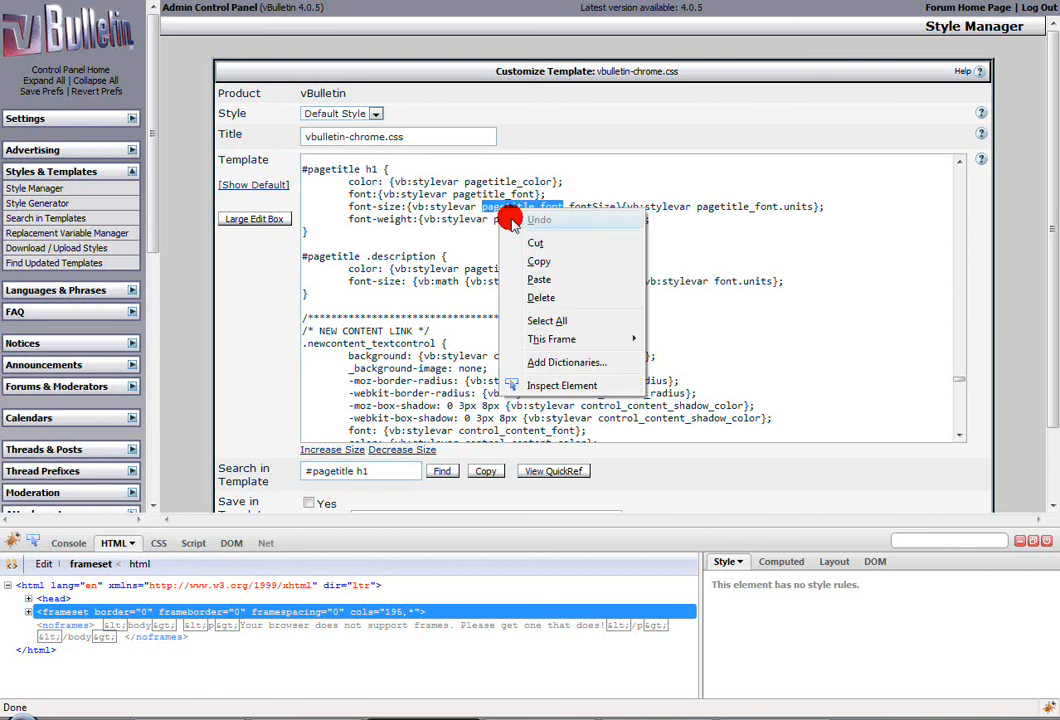
click(143, 236)
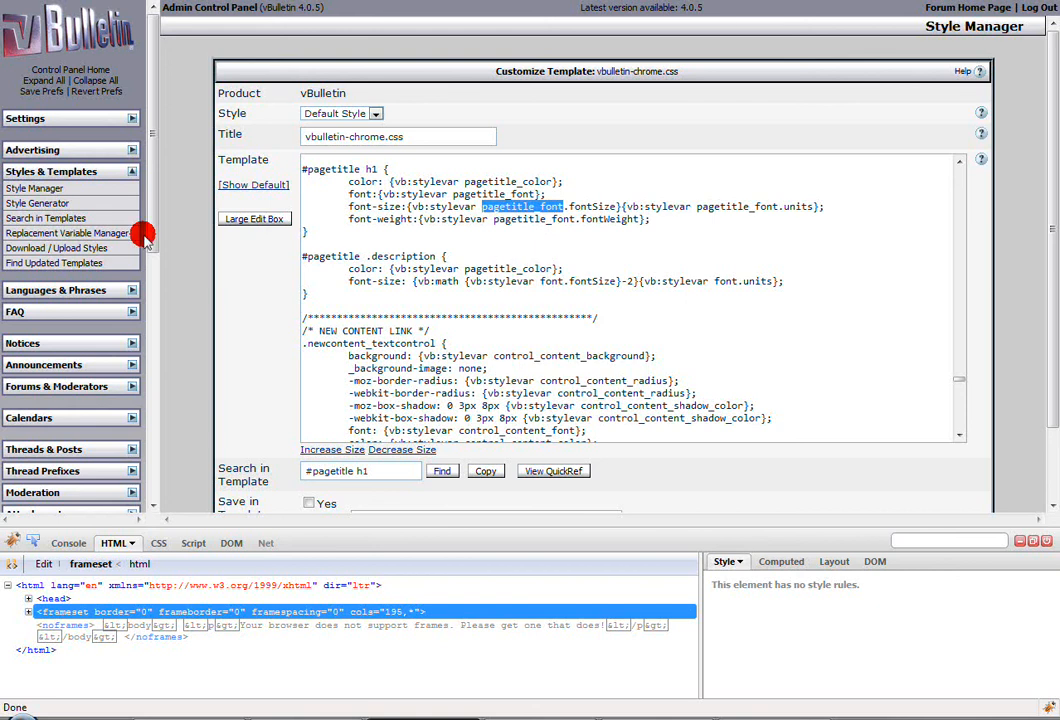
mouse_move(40, 188)
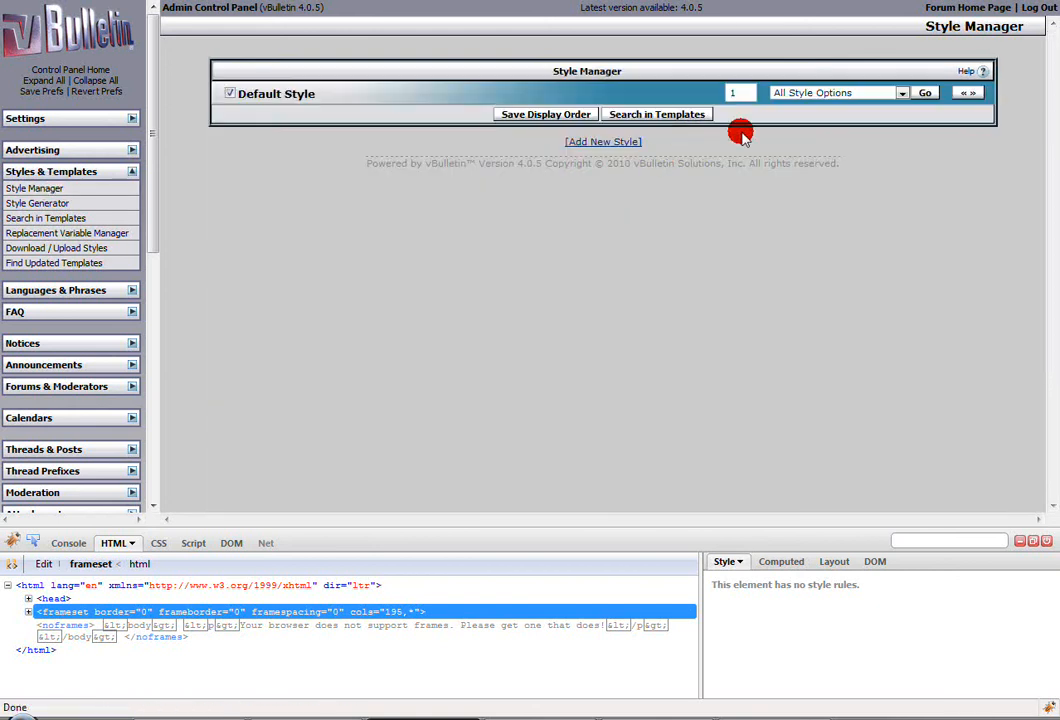
Step: Filter the Default Style's style variables for pagetitle_font and edit the Common font variable
click(835, 92)
text(pagetitle_font)
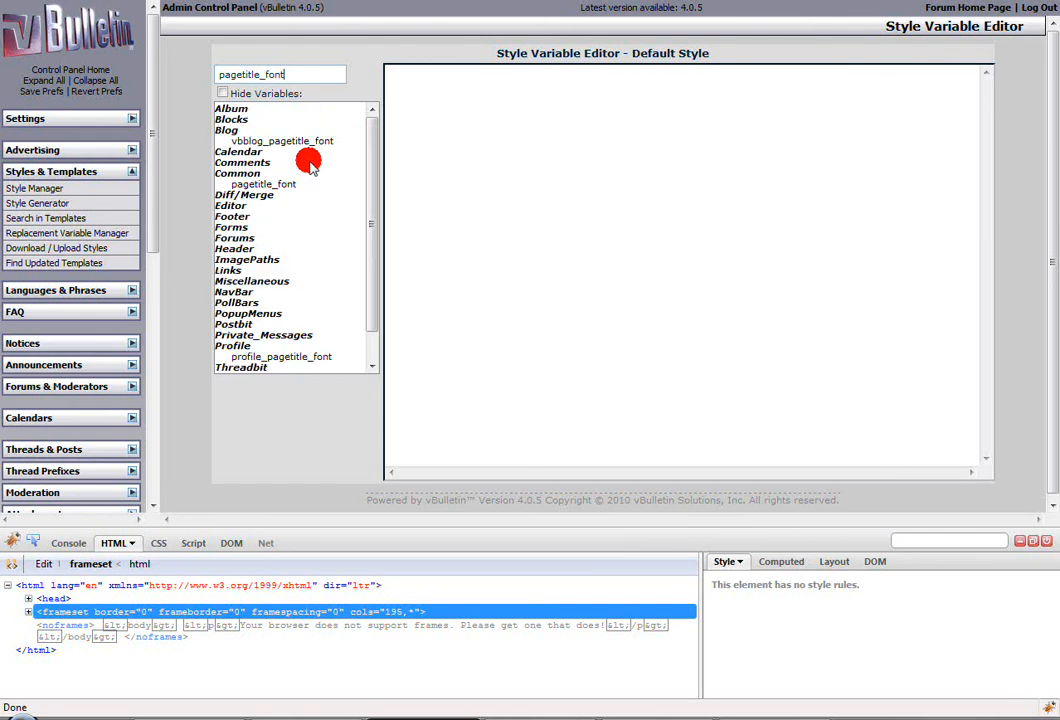
mouse_move(263, 184)
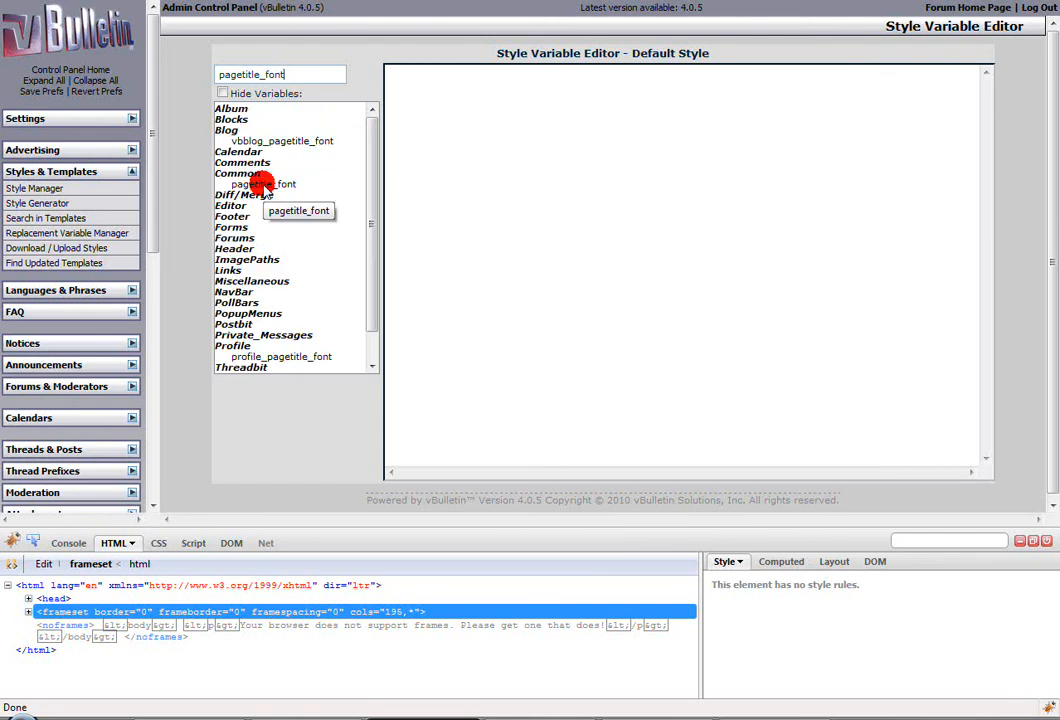
click(262, 184)
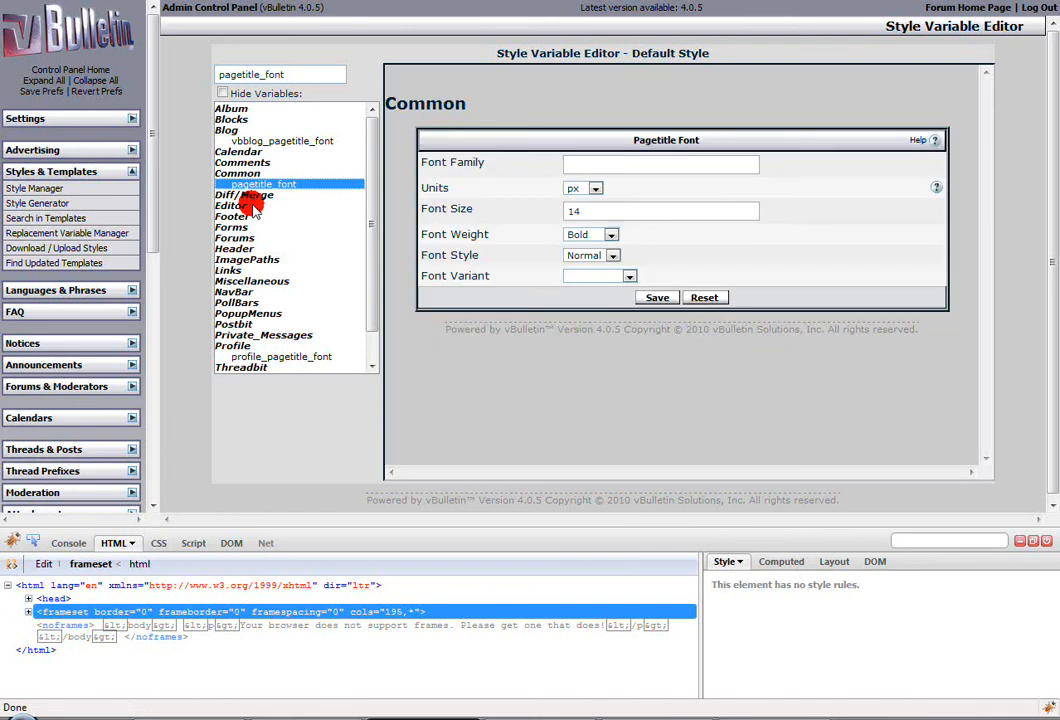
click(660, 211)
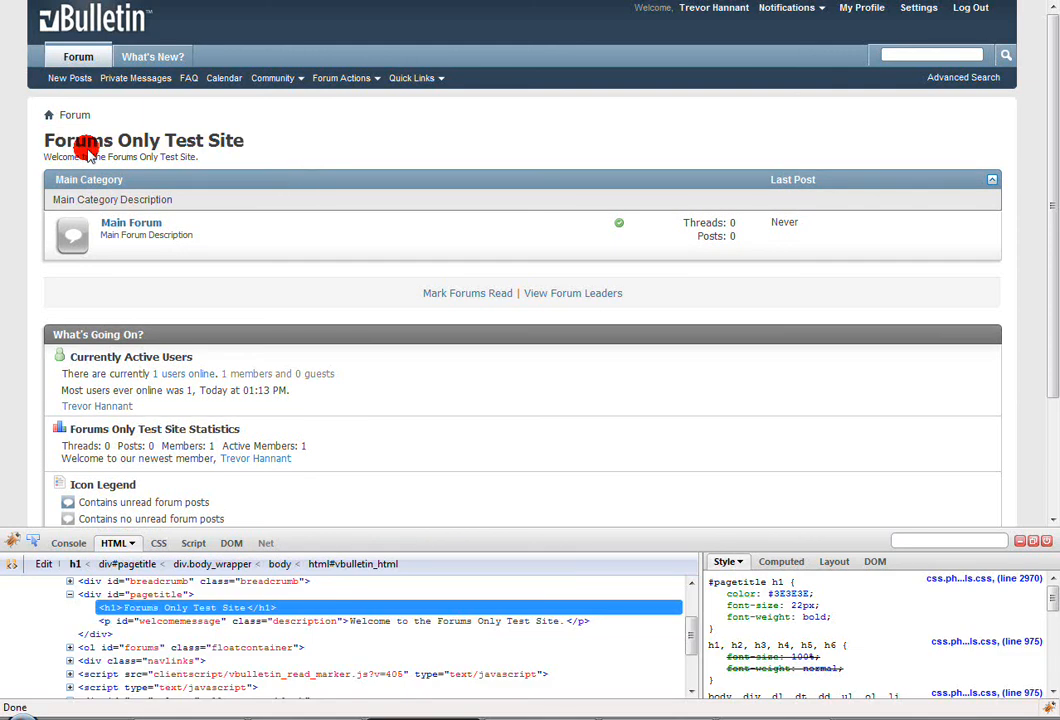
mouse_move(240, 140)
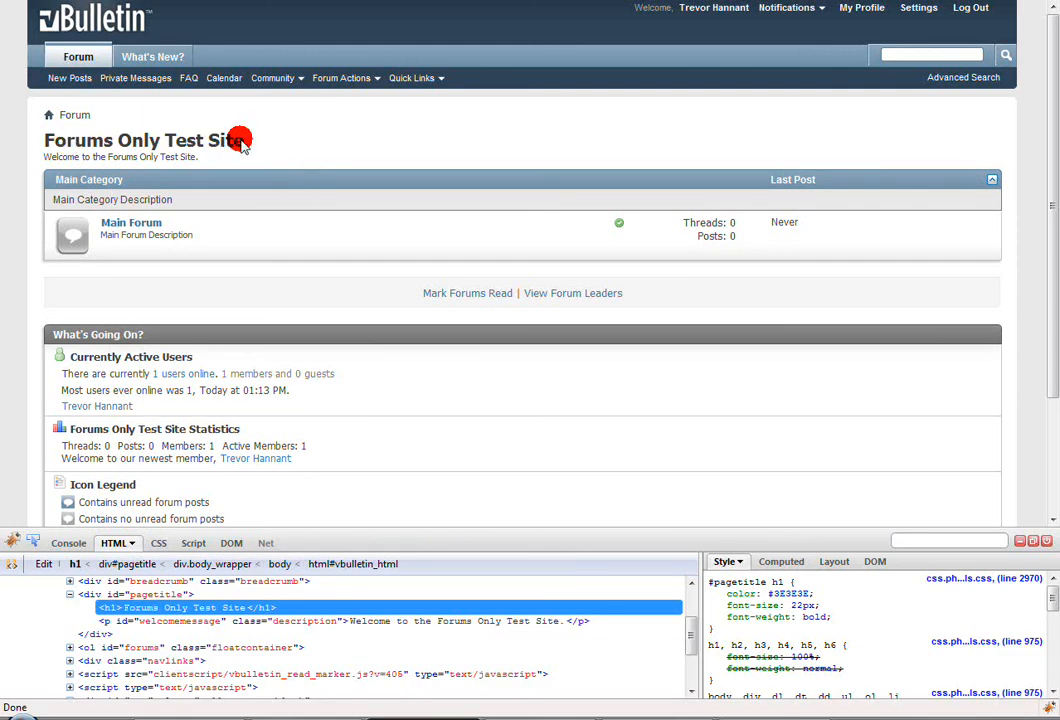